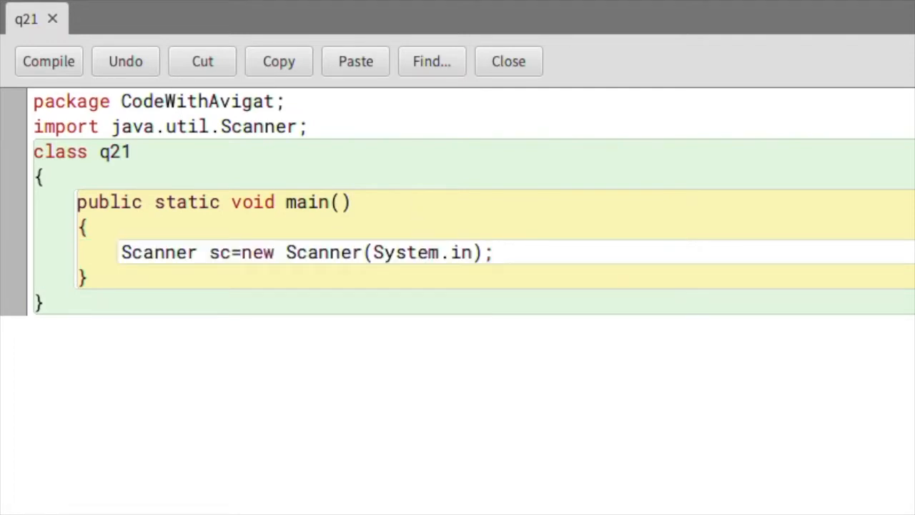
Declare int m and print the prompt "Enter a month: " in main.
text(i)
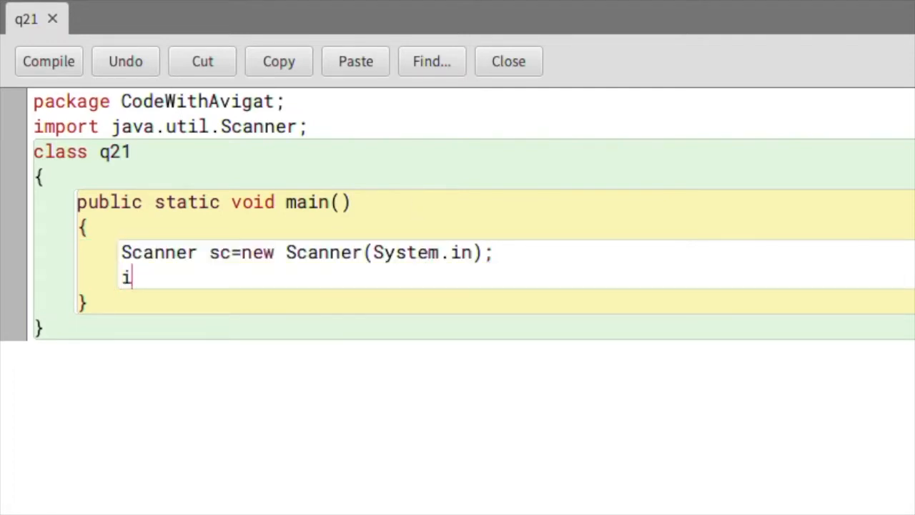
text(nt m;)
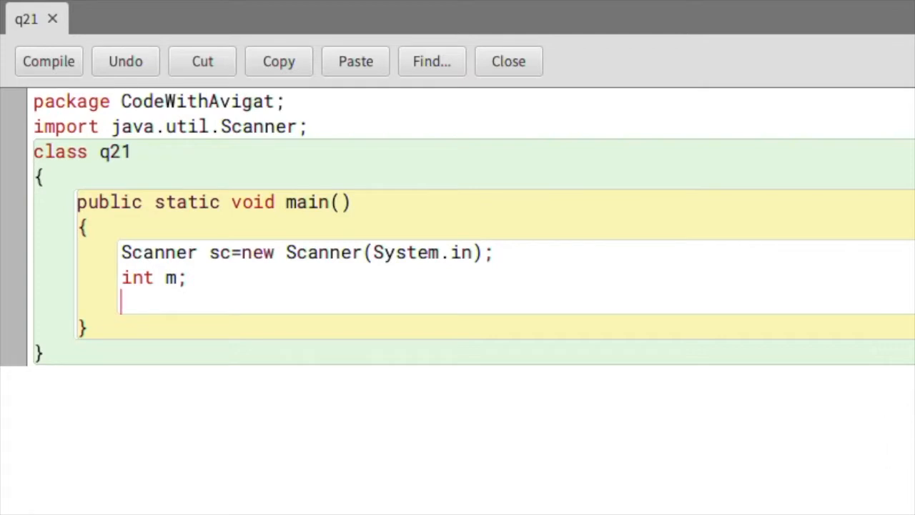
text(System.)
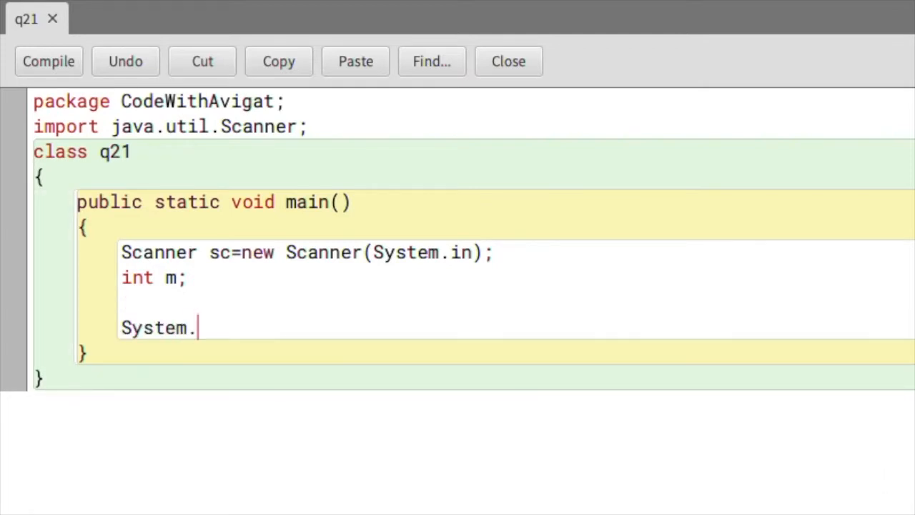
text(out.println)
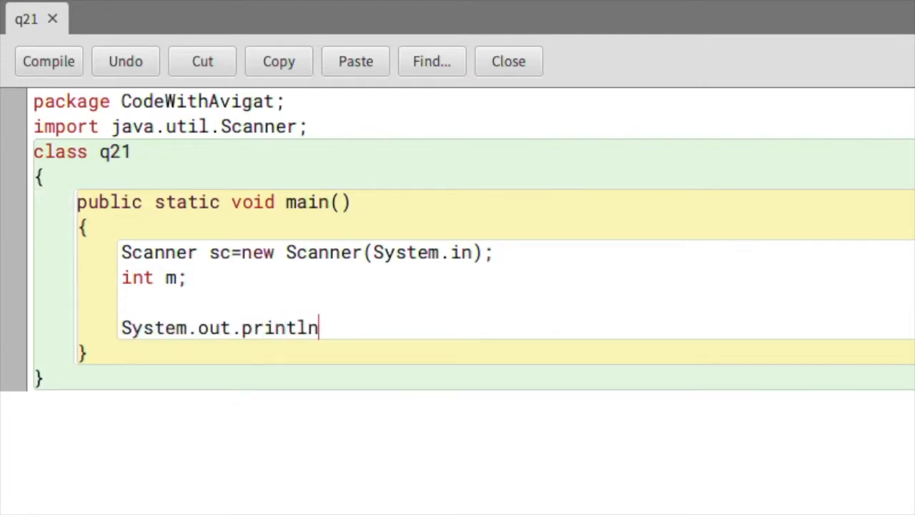
text(("Enter "))
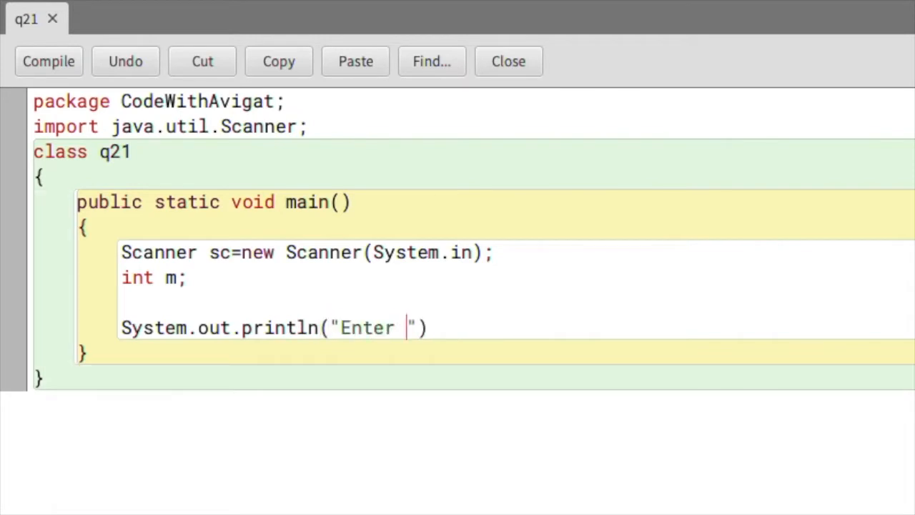
text(a month: ");)
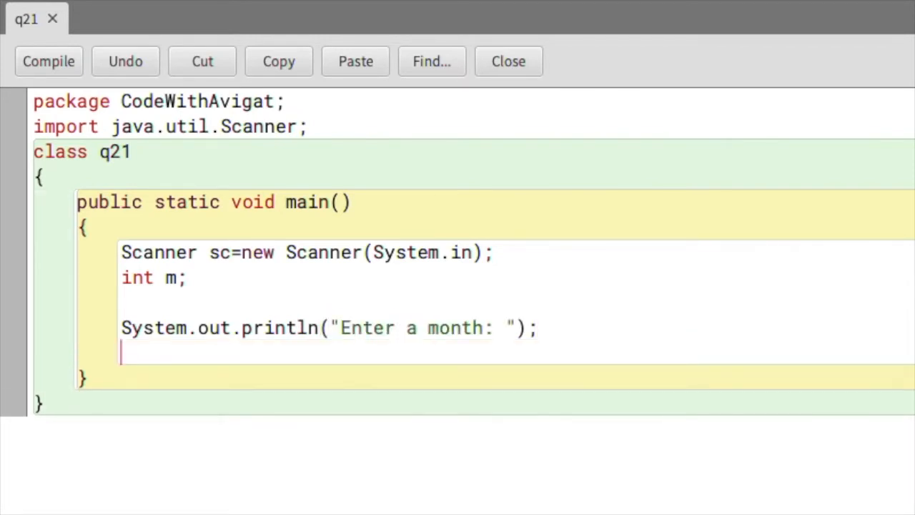
mouse_move(294, 268)
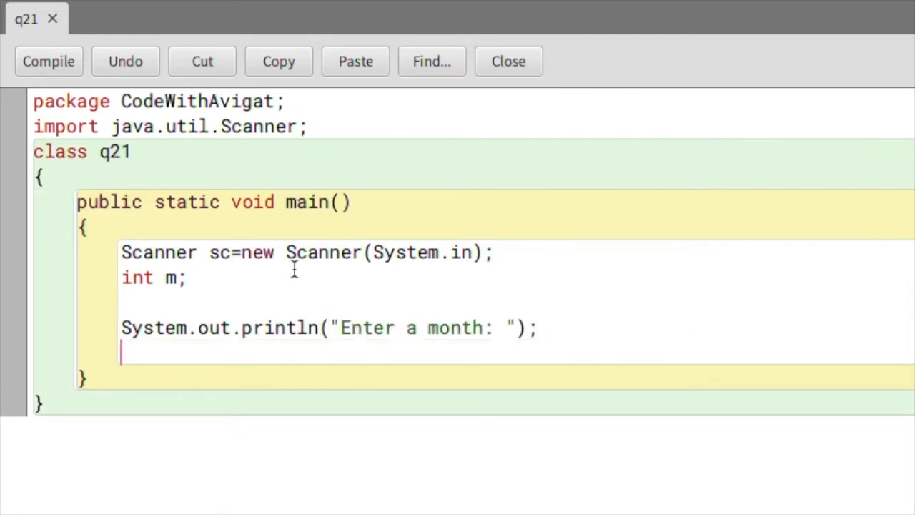
Read m from the Scanner with m=sc.nextInt();.
text(m)
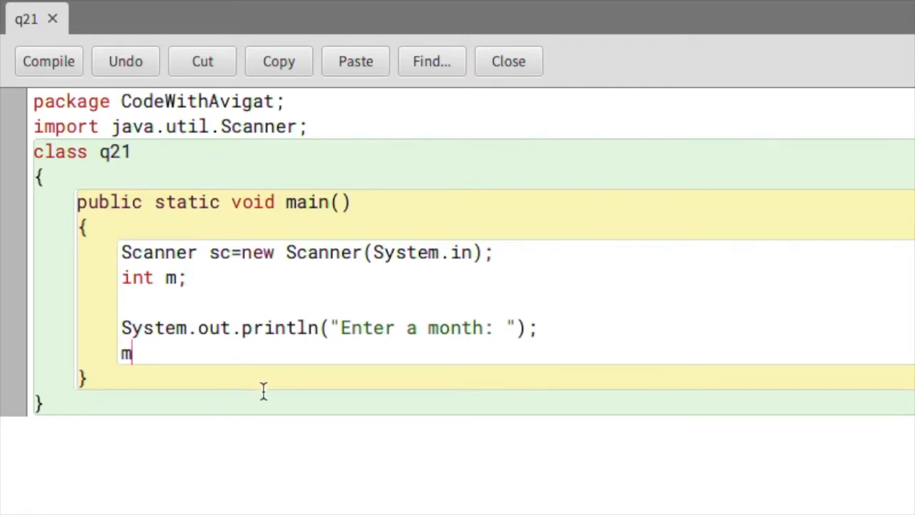
text(=sc.nex)
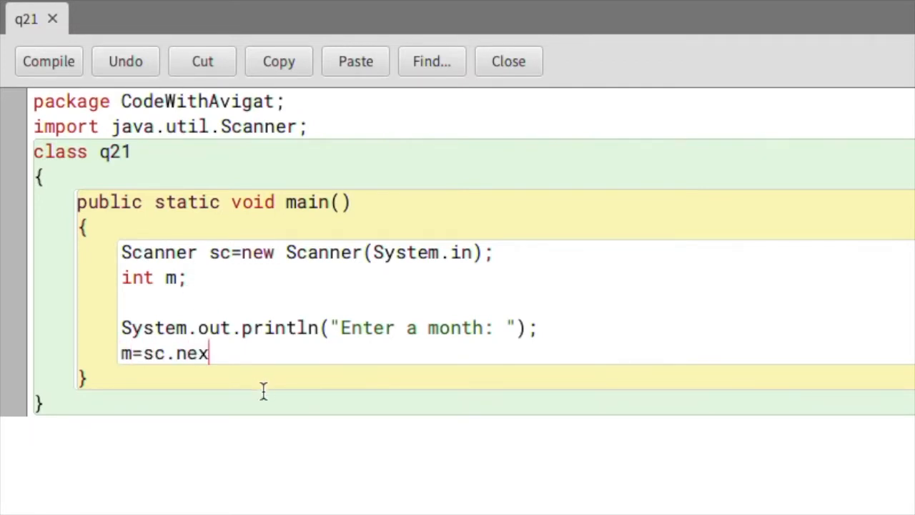
text(tInt();)
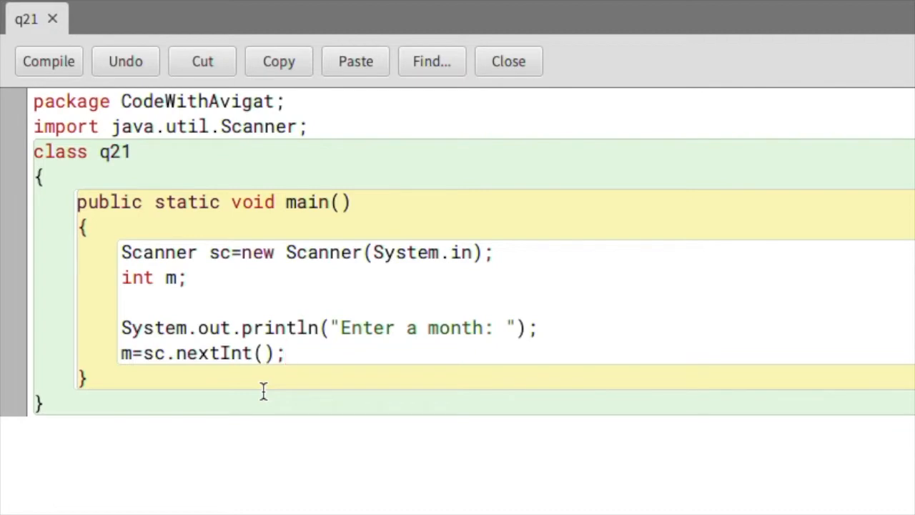
click(285, 353)
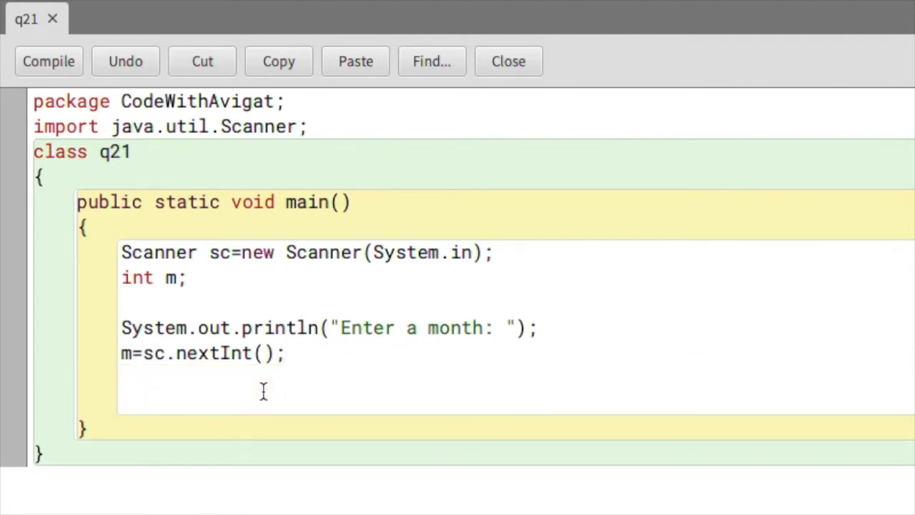
Start a switch statement on m: switch (m) {.
click(123, 400)
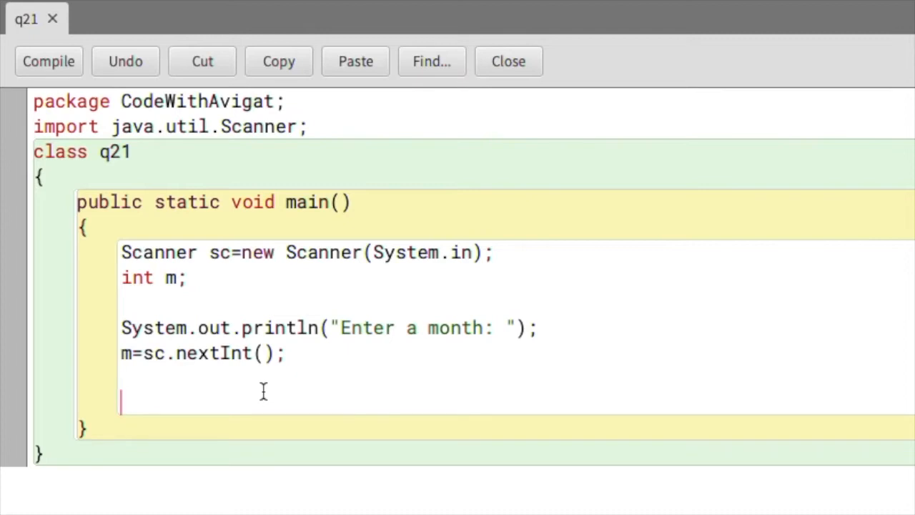
text(switc)
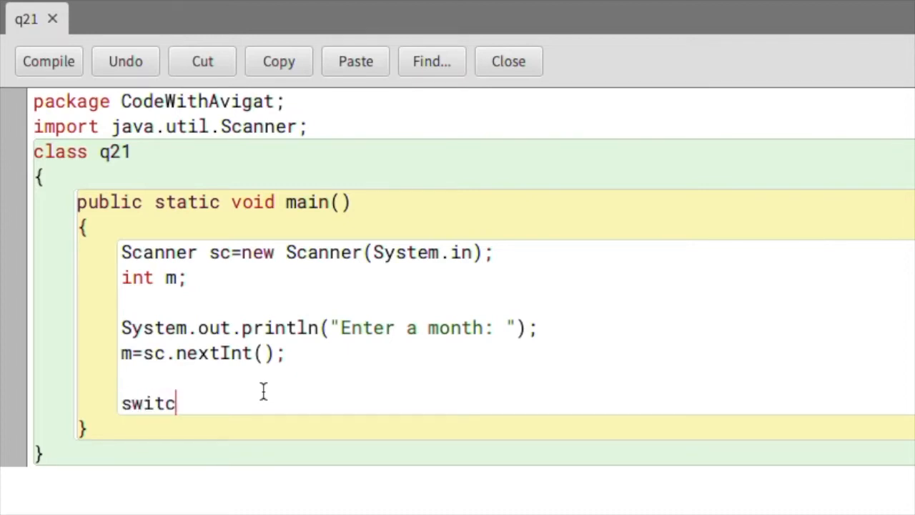
text(h ())
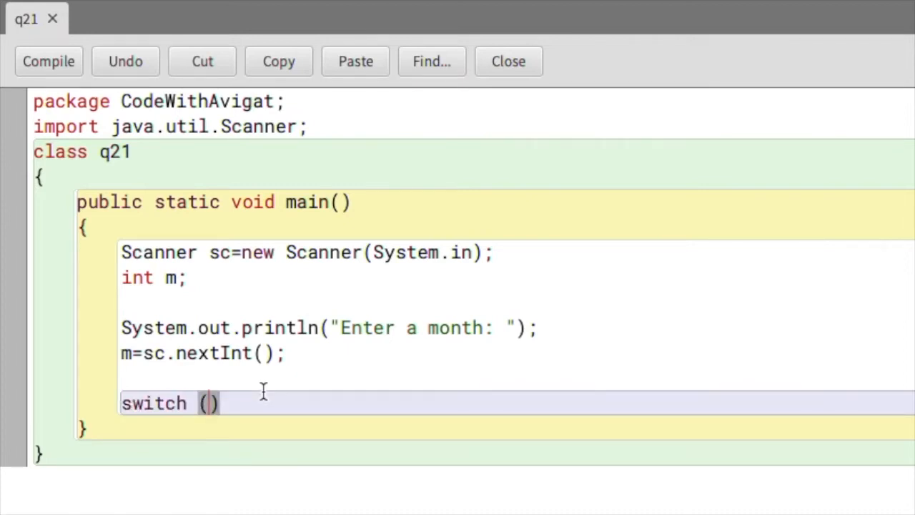
text(m)
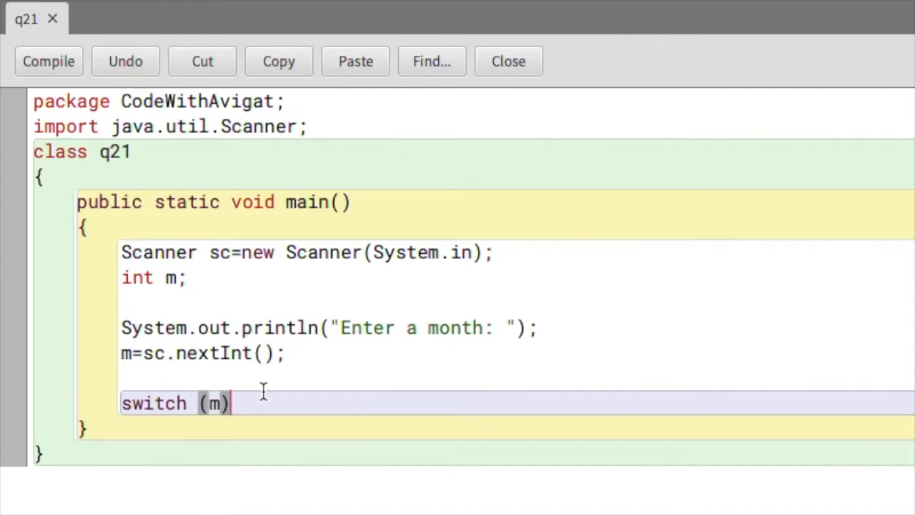
text({)
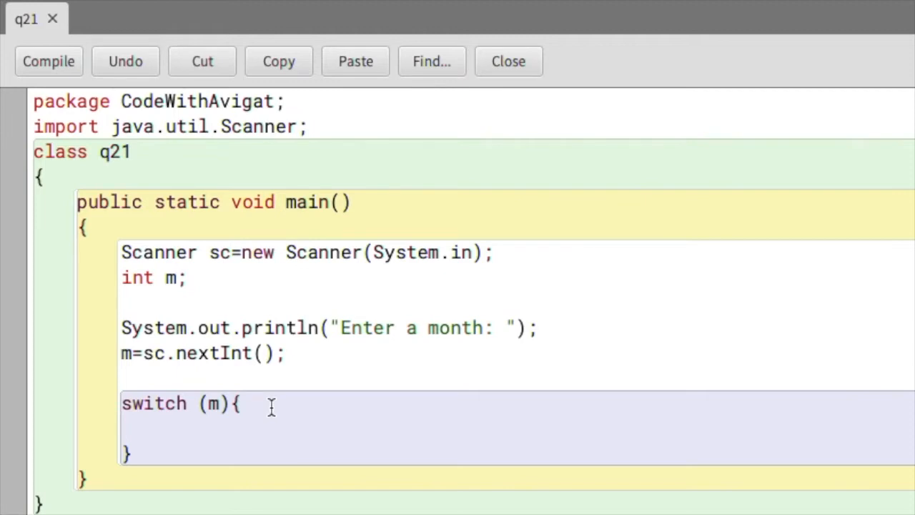
Add cases 12, 1 and 2 printing "Winter", followed by break;.
text(case)
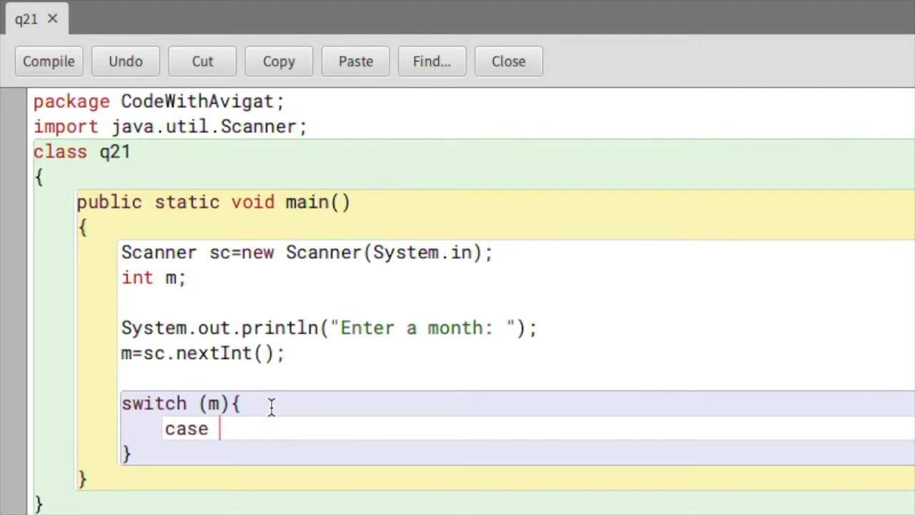
text(12)
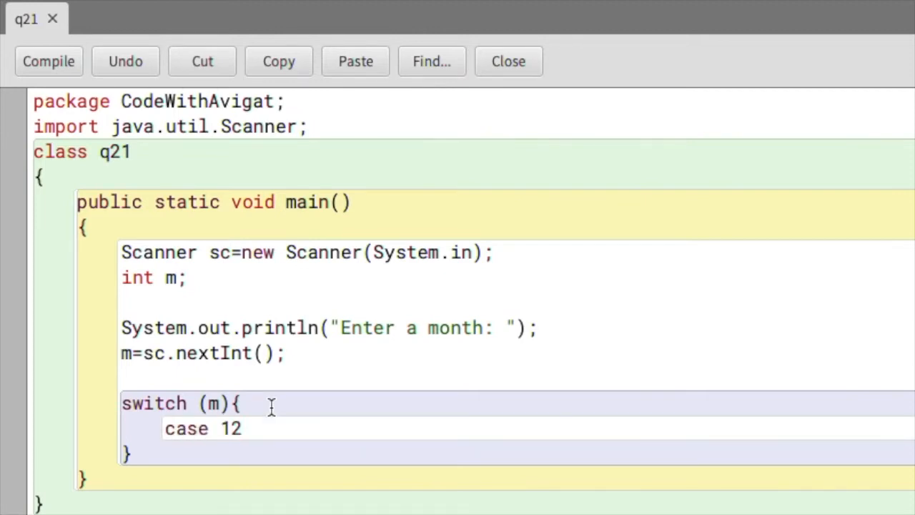
click(243, 428)
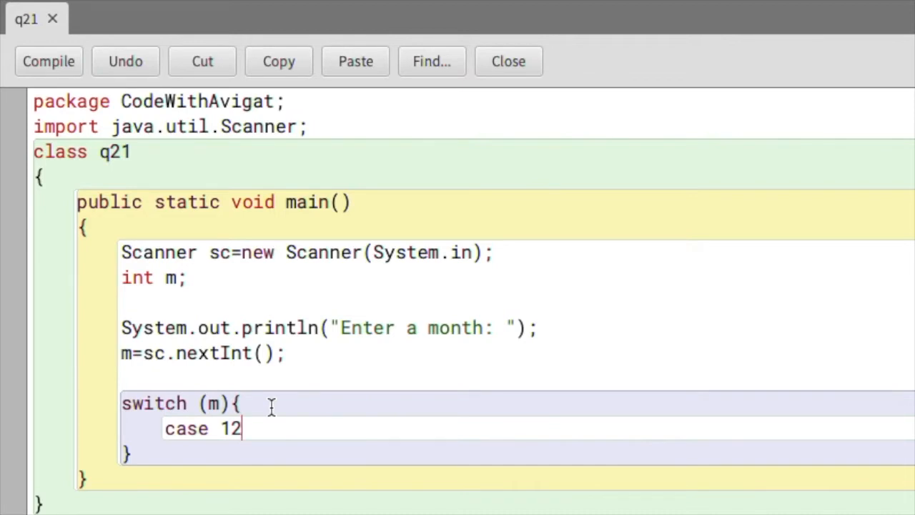
text(:)
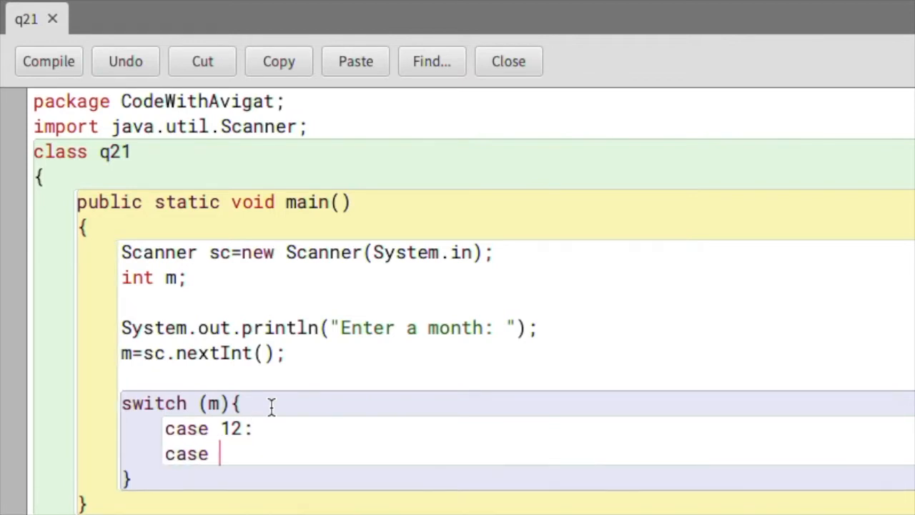
text(1:)
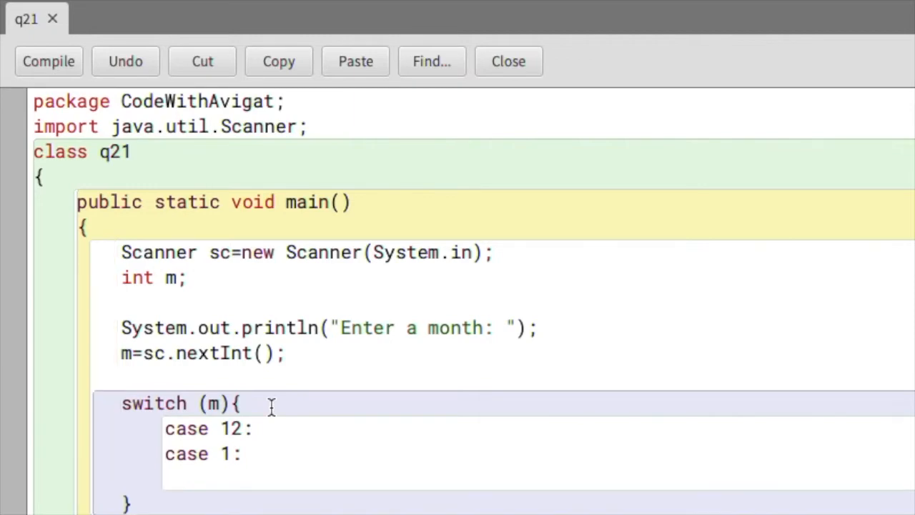
text(case 2:)
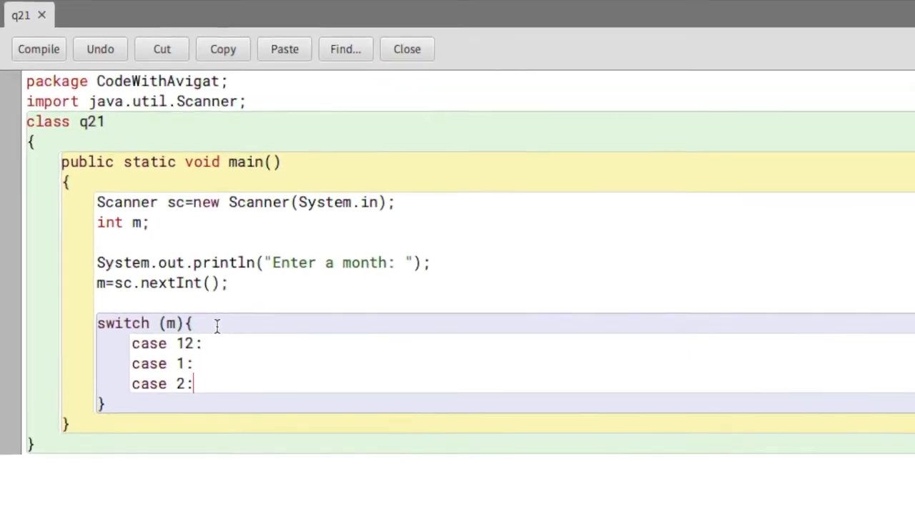
text(System.out.println(""))
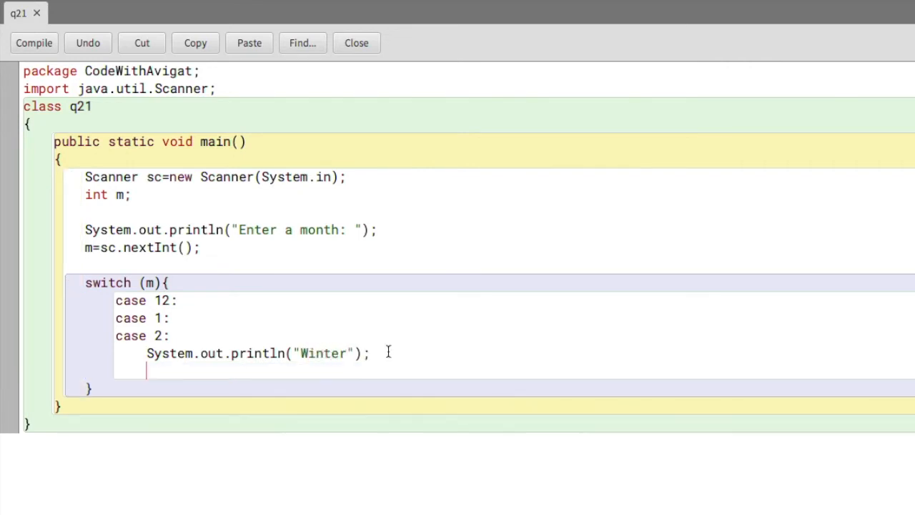
text(break;)
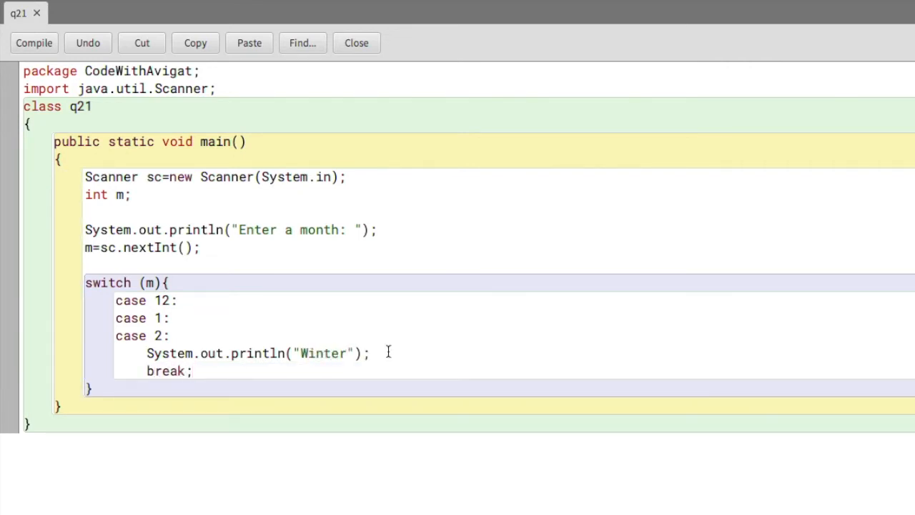
mouse_move(293, 372)
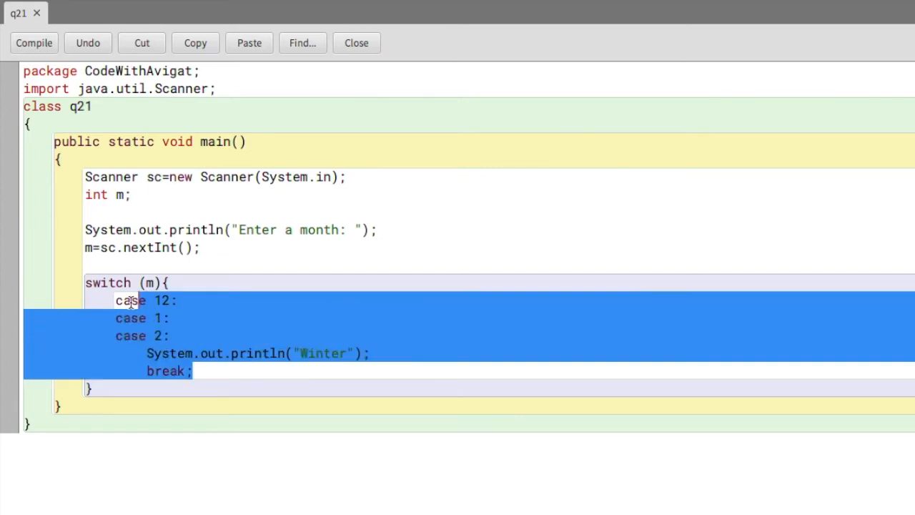
Paste the case block twice, making cases 3–5 print Spring and 6–8 print Summer.
click(249, 43)
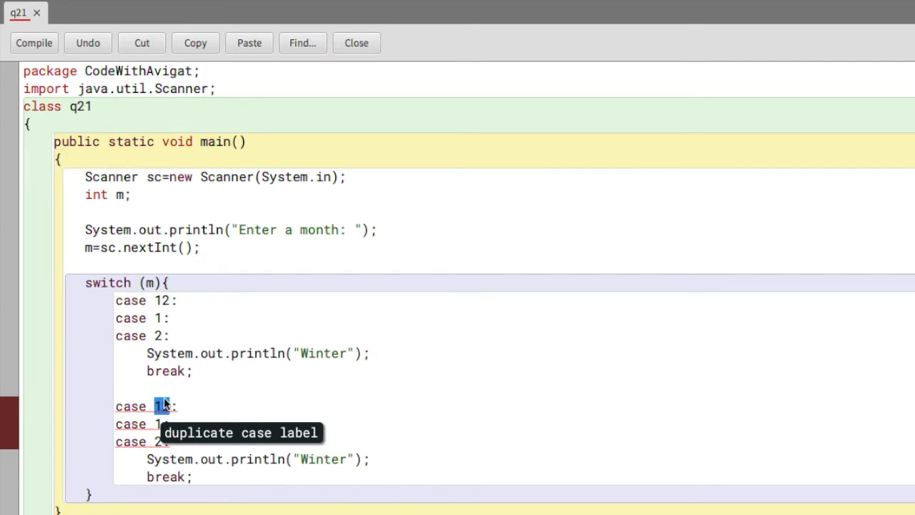
text(3)
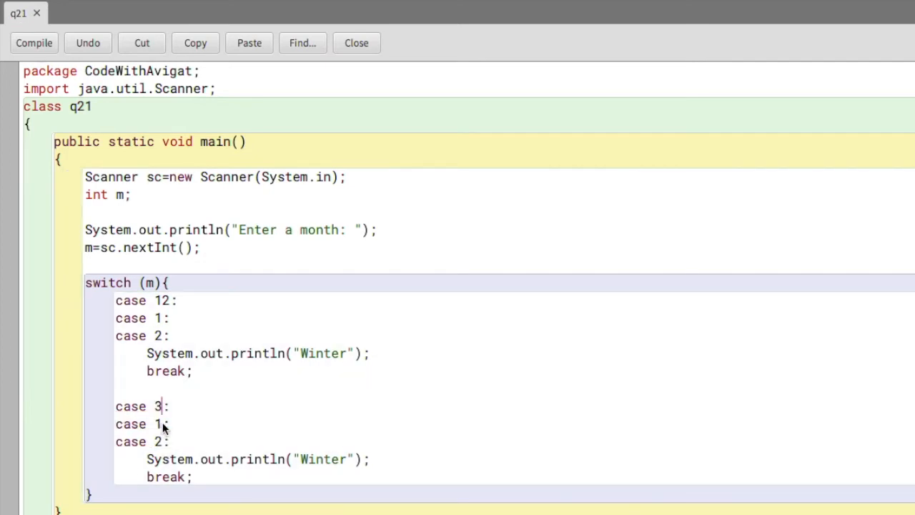
text(4)
click(143, 442)
text(5)
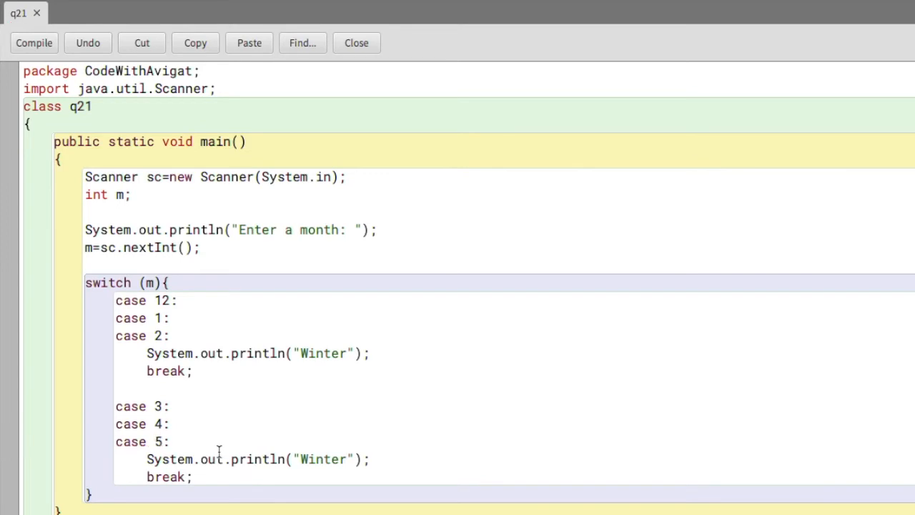
text(Spr)
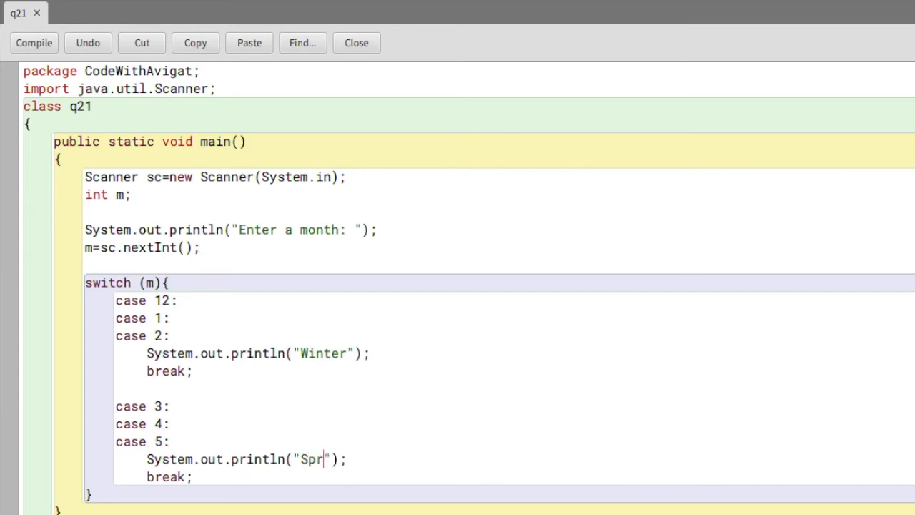
text(ing)
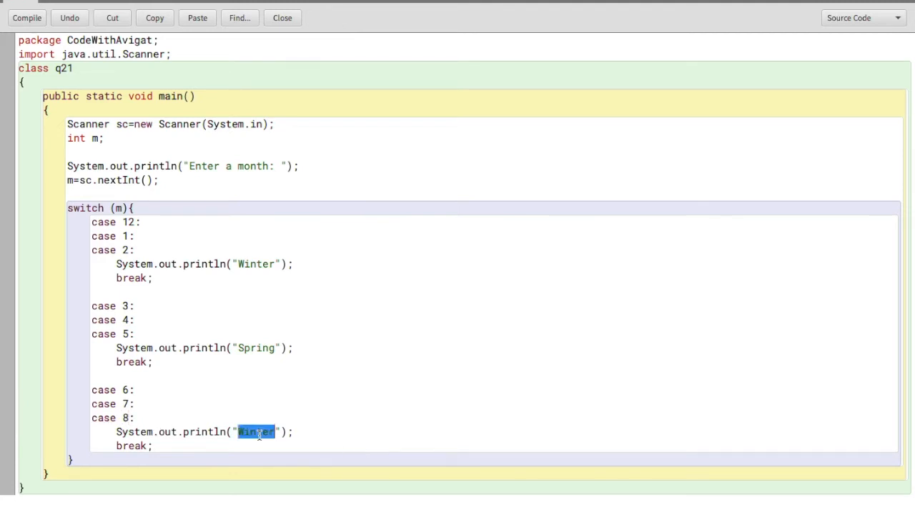
text(Summer)
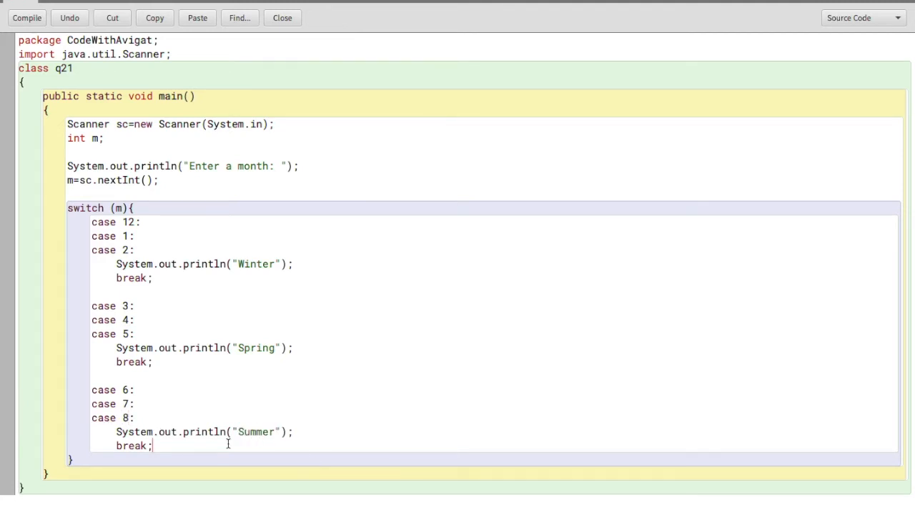
Paste another case block, change its numbers to 9–11 and replace Winter with Autumn.
key(enter)
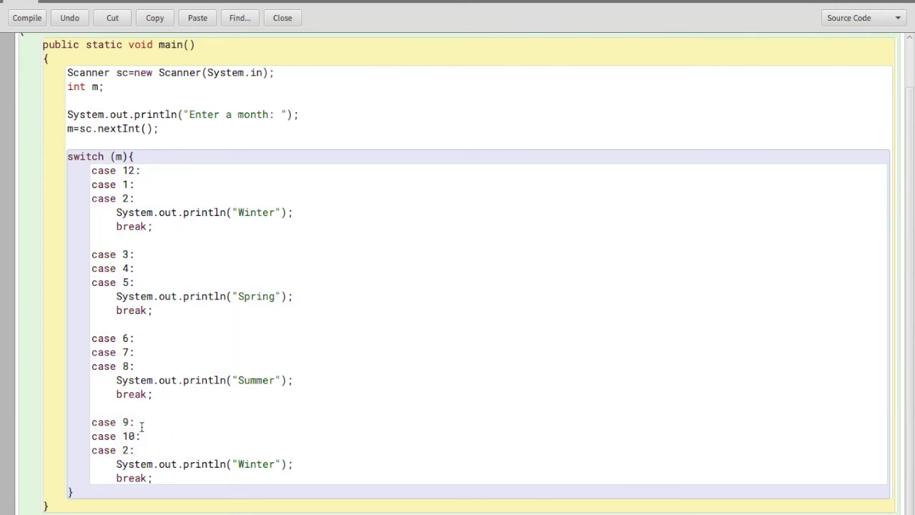
text(11)
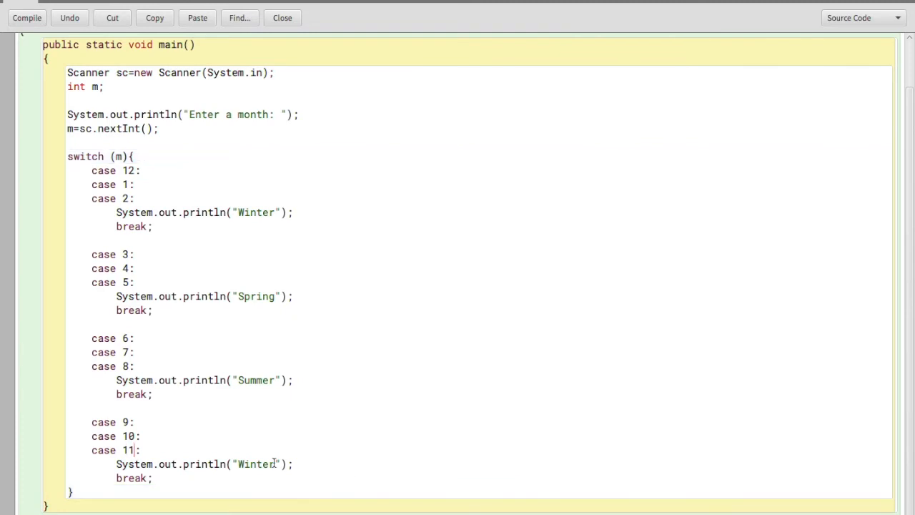
double_click(255, 463)
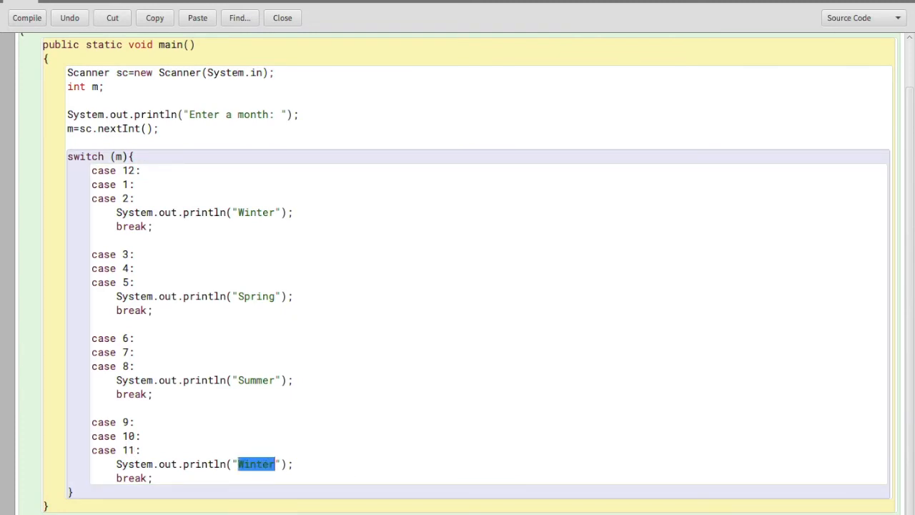
text(Autumn)
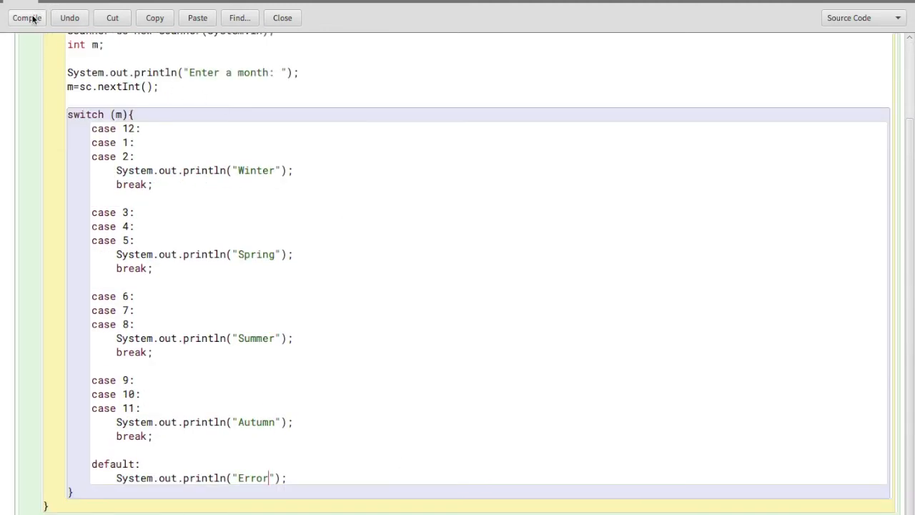
Compile and run q21, entering months 11 and 13 at the prompt.
click(282, 18)
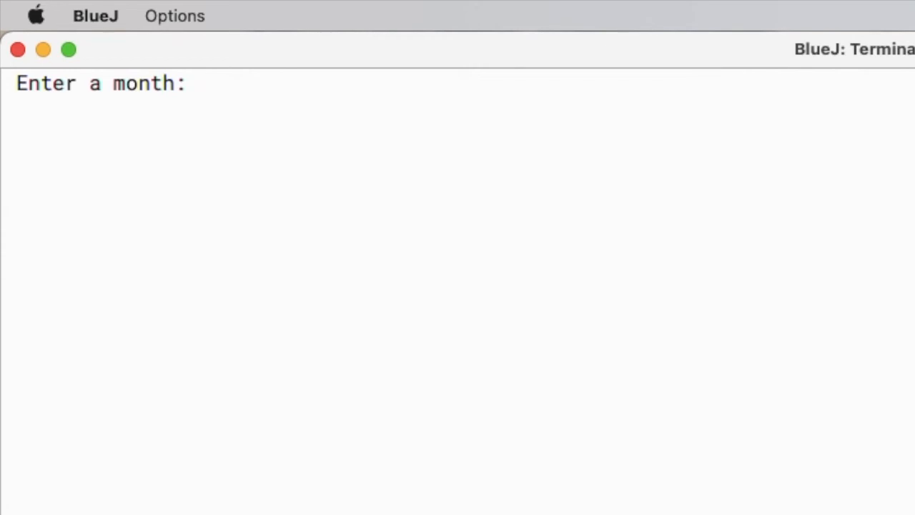
text(11)
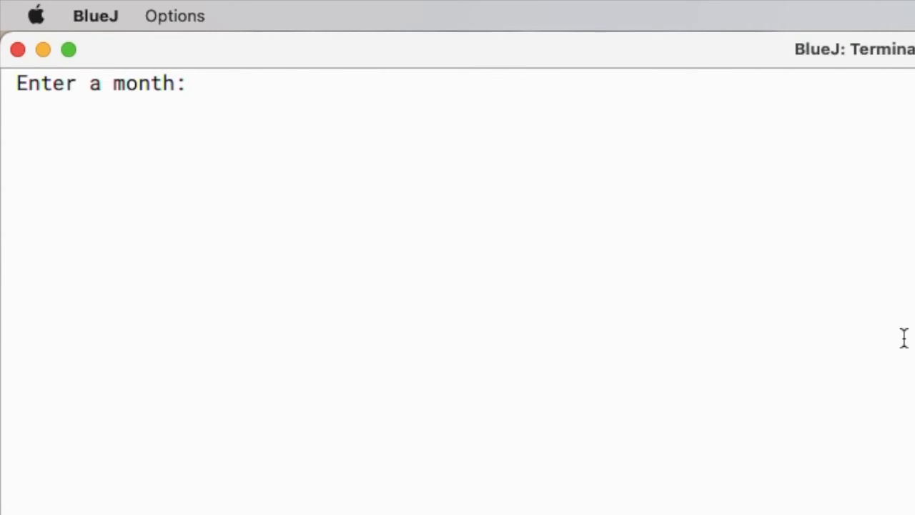
text(13)
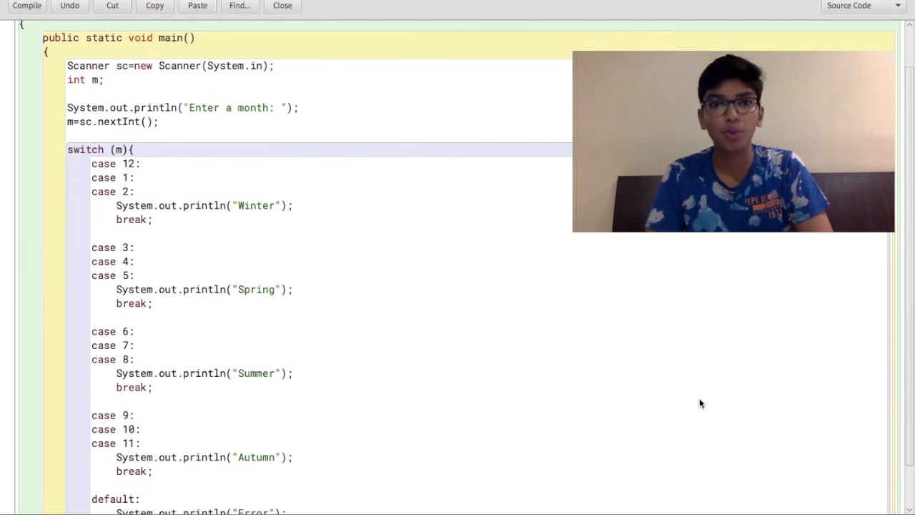
scroll(up, 3)
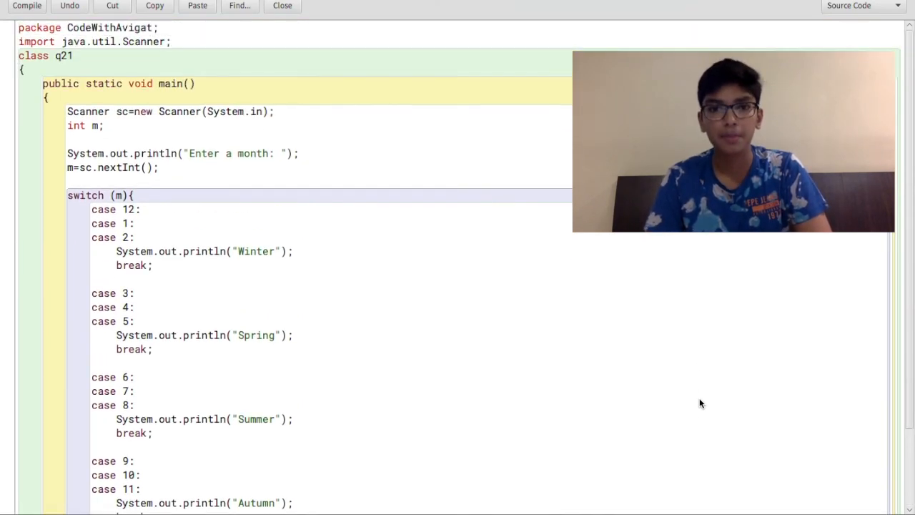